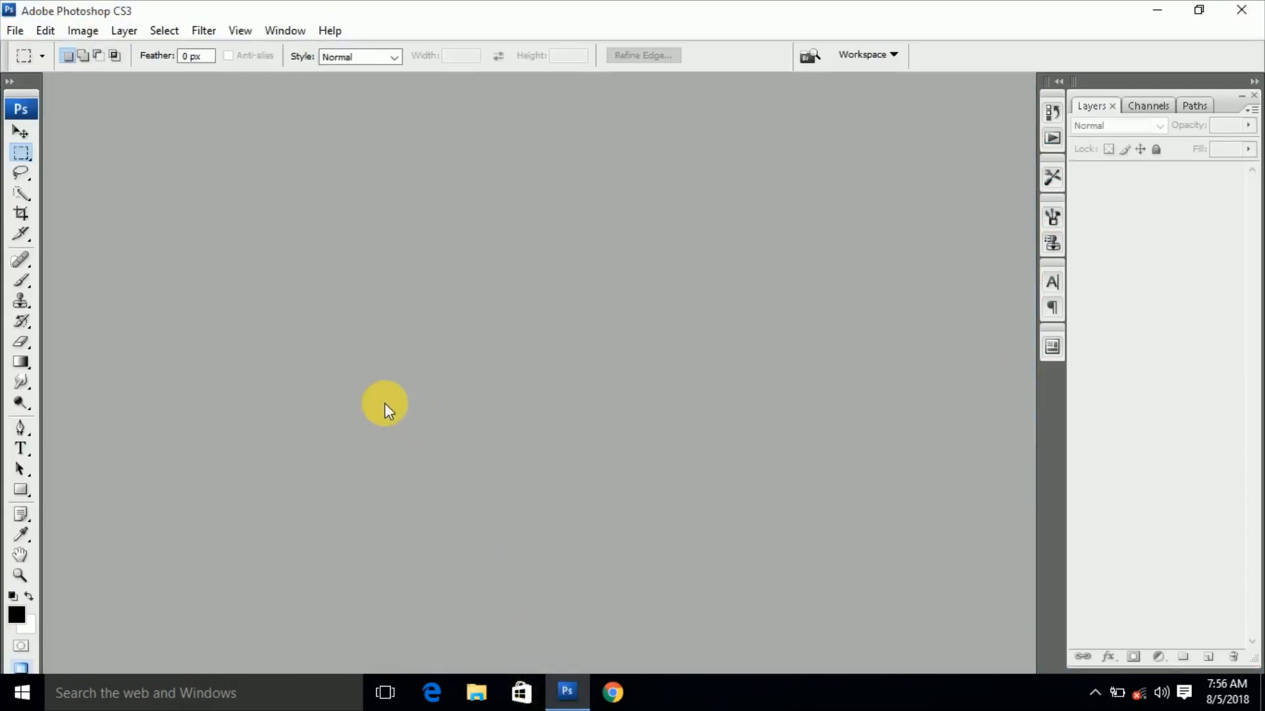
{"action": "mouse_move", "coordinate": [14, 31]}
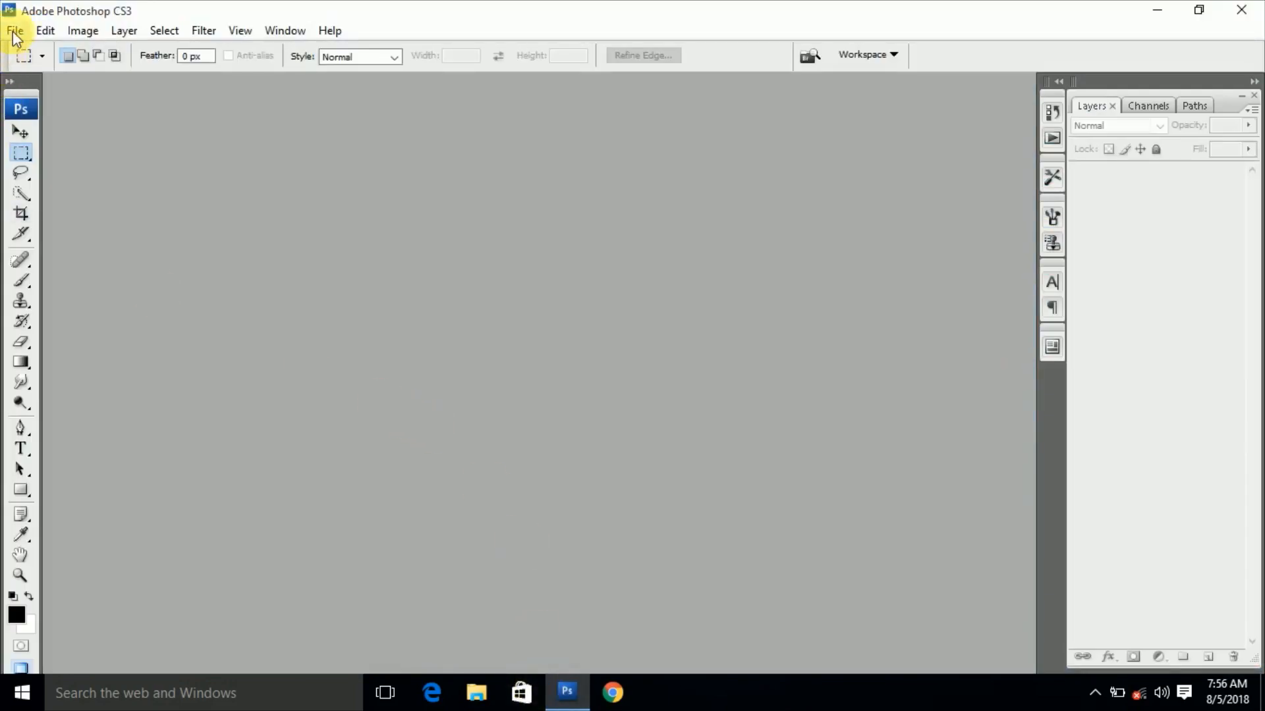
Step: Show the File menu to reach the Scripts submenu
{"action": "left_click", "coordinate": [14, 30]}
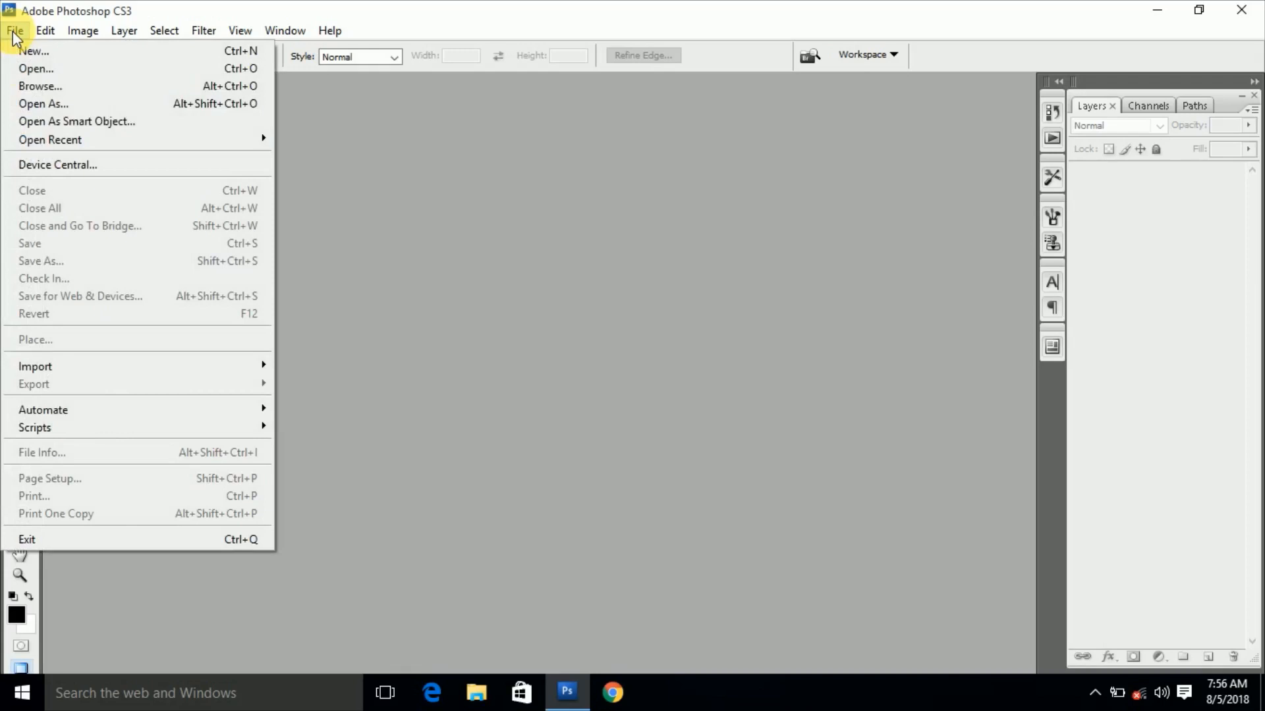
{"action": "mouse_move", "coordinate": [73, 428]}
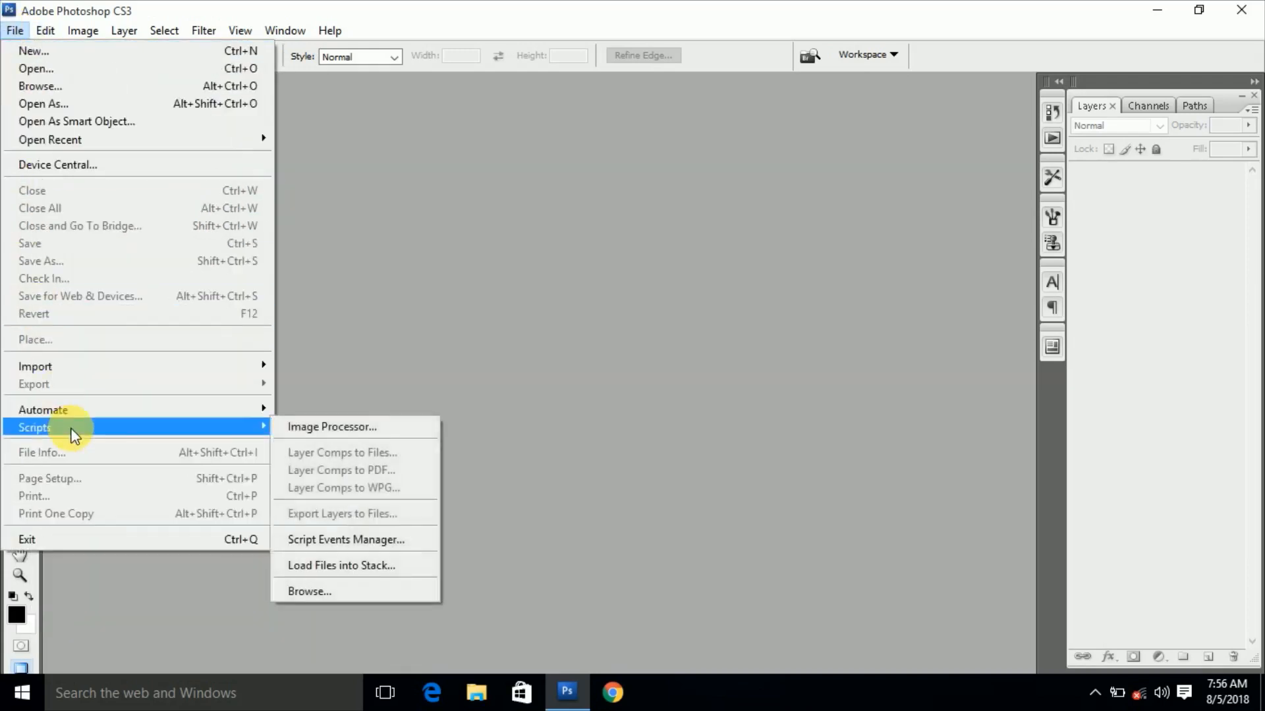
{"action": "mouse_move", "coordinate": [331, 427]}
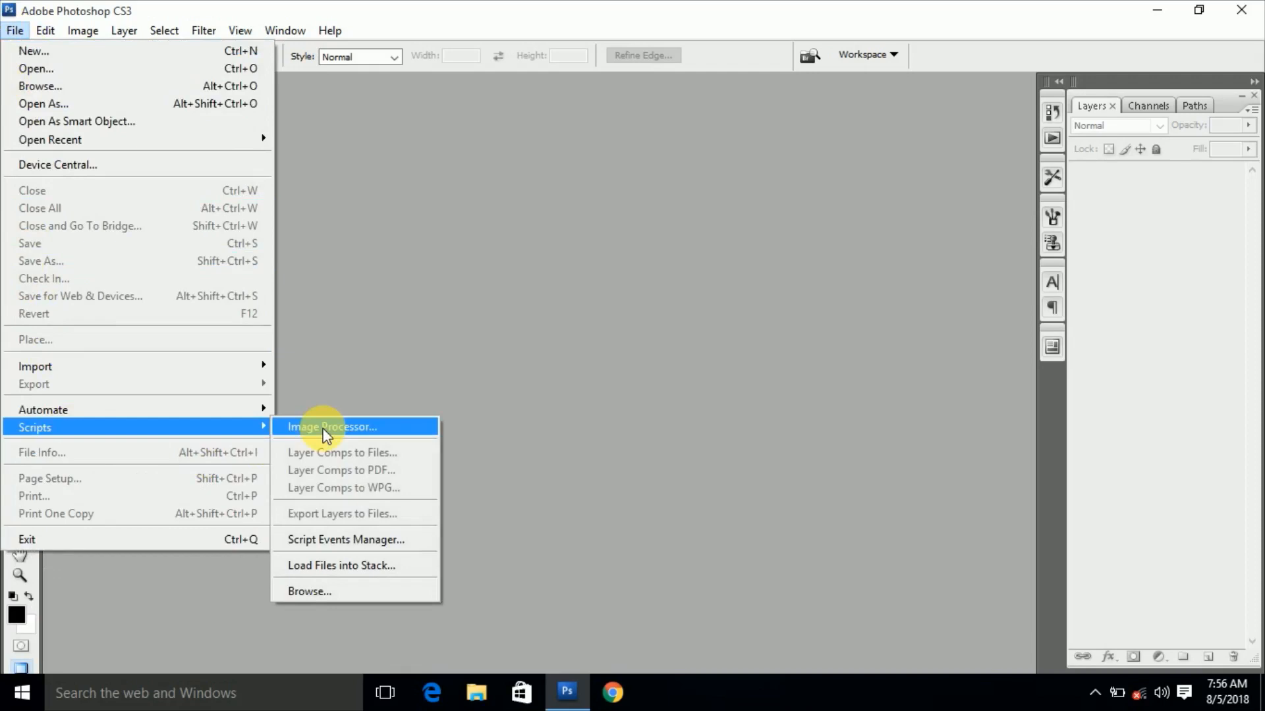
Step: Launch Image Processor and set its source images folder to Desktop > PSD
{"action": "left_click", "coordinate": [331, 427]}
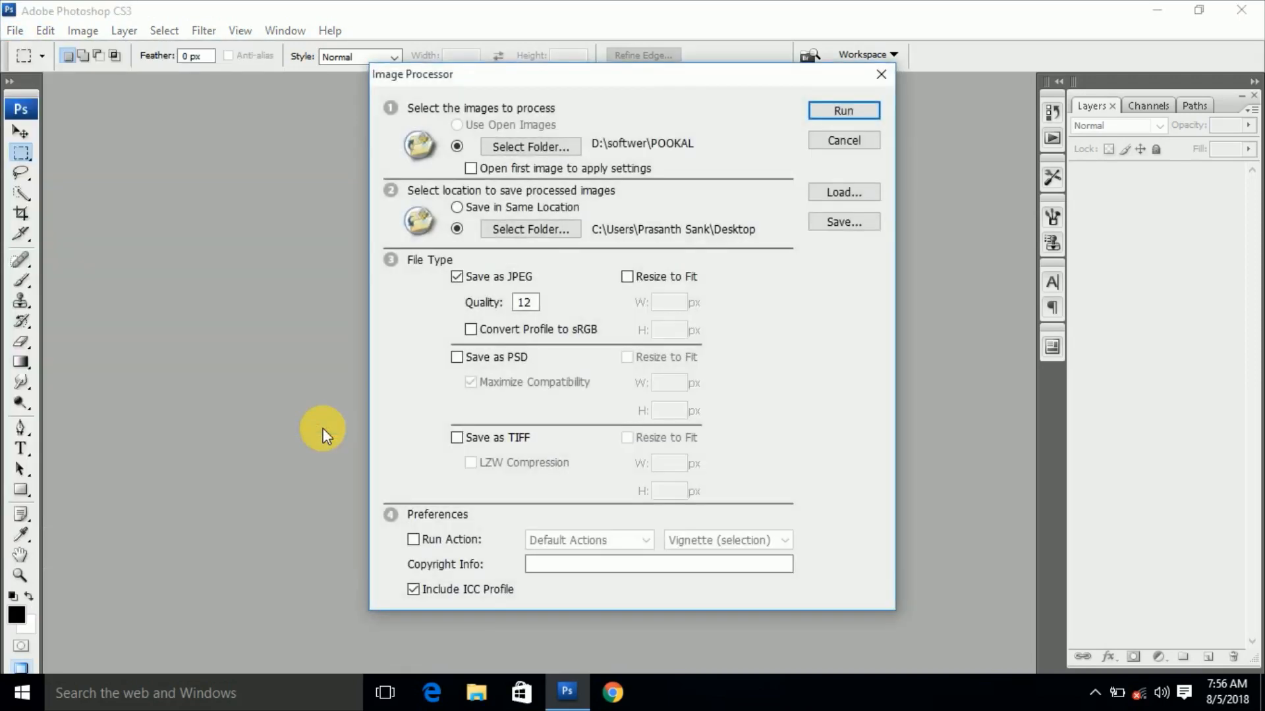
{"action": "mouse_move", "coordinate": [769, 276]}
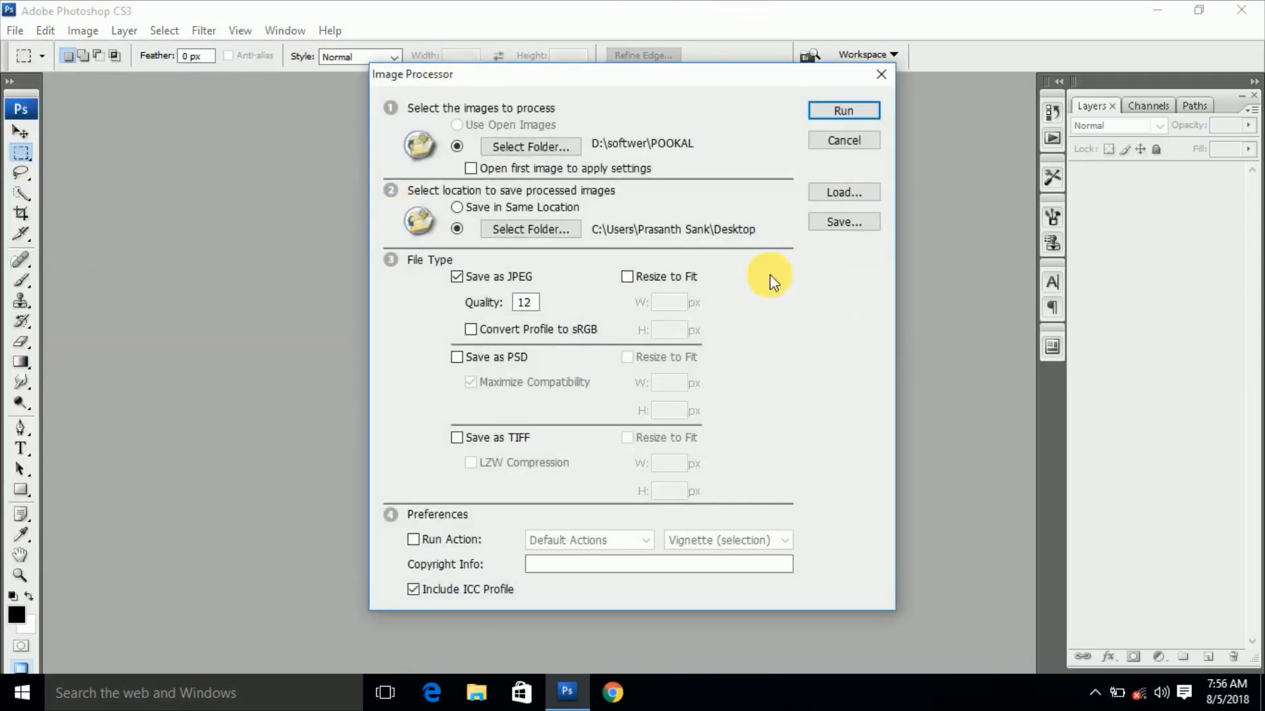
{"action": "mouse_move", "coordinate": [613, 192]}
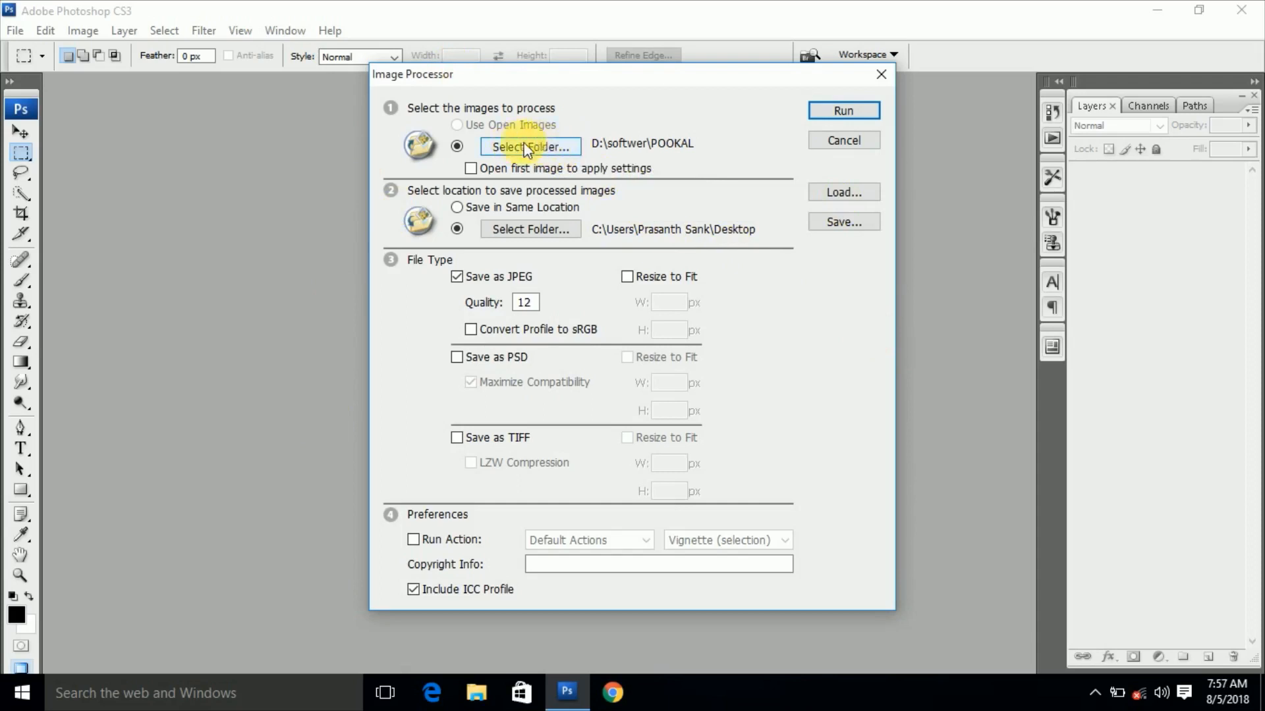
{"action": "left_click", "coordinate": [530, 146]}
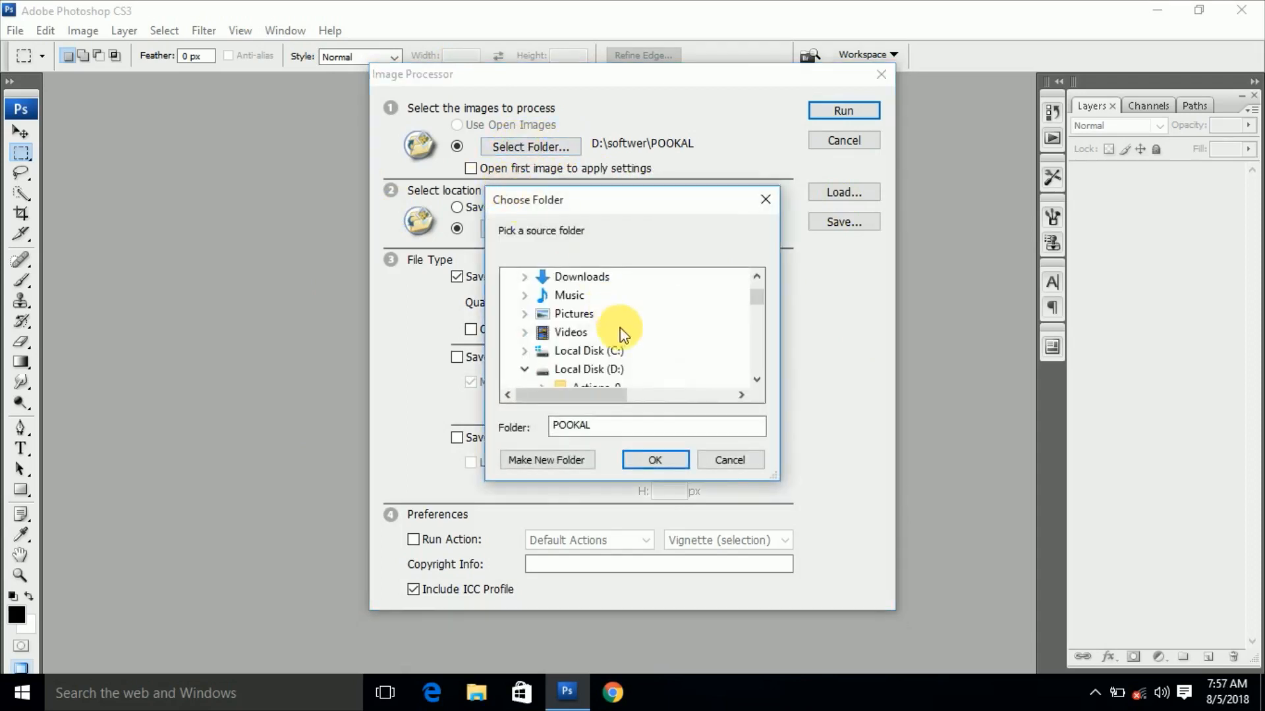
{"action": "mouse_move", "coordinate": [600, 325]}
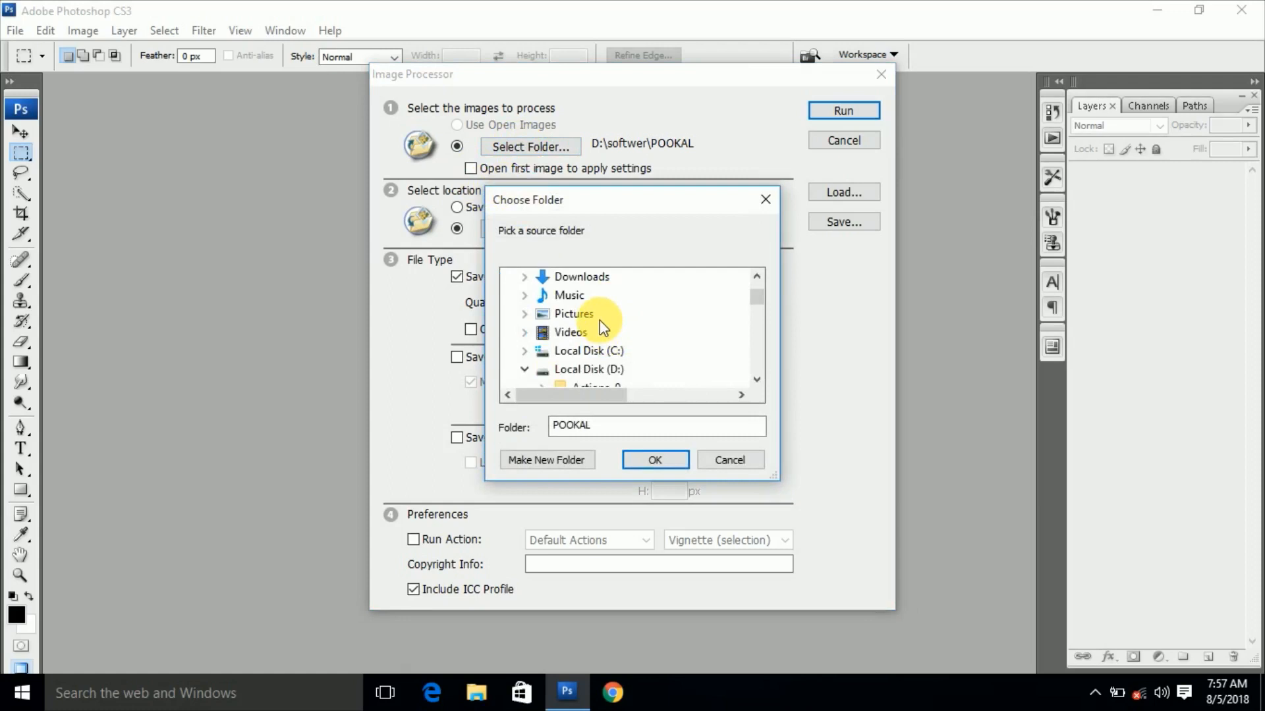
{"action": "scroll", "scroll_direction": "up", "scroll_amount": 3}
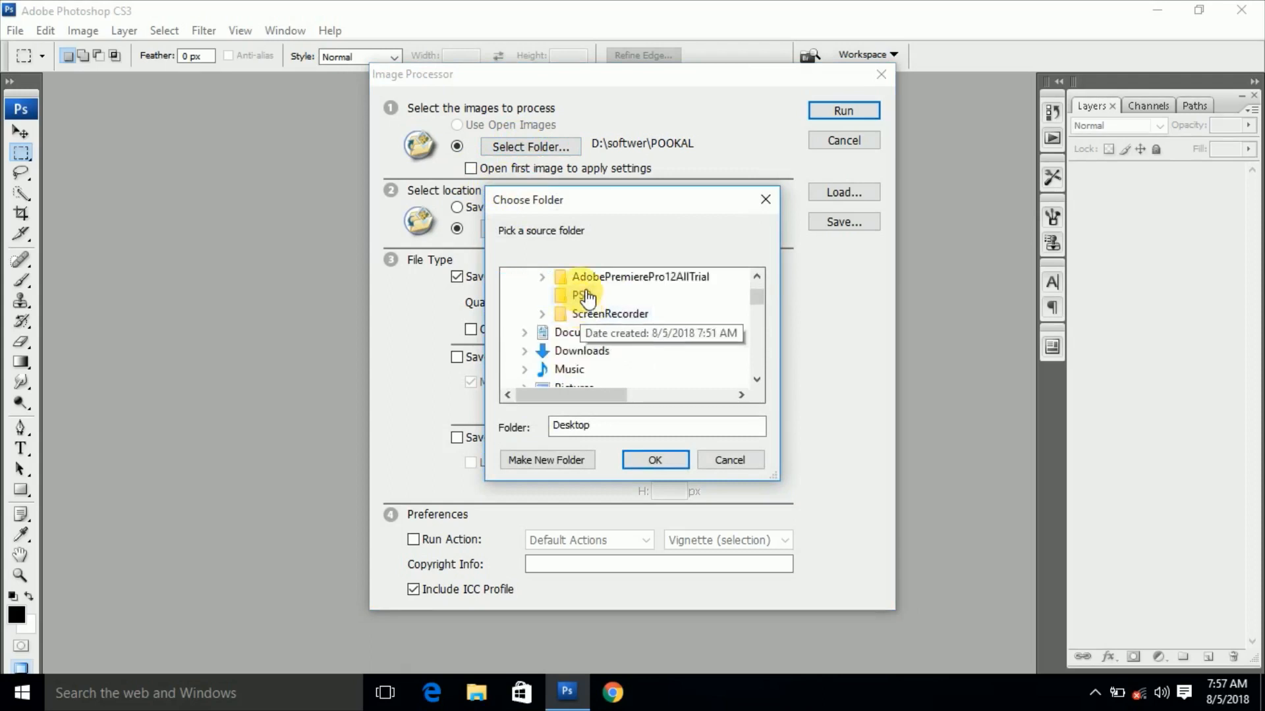
{"action": "left_click", "coordinate": [580, 295]}
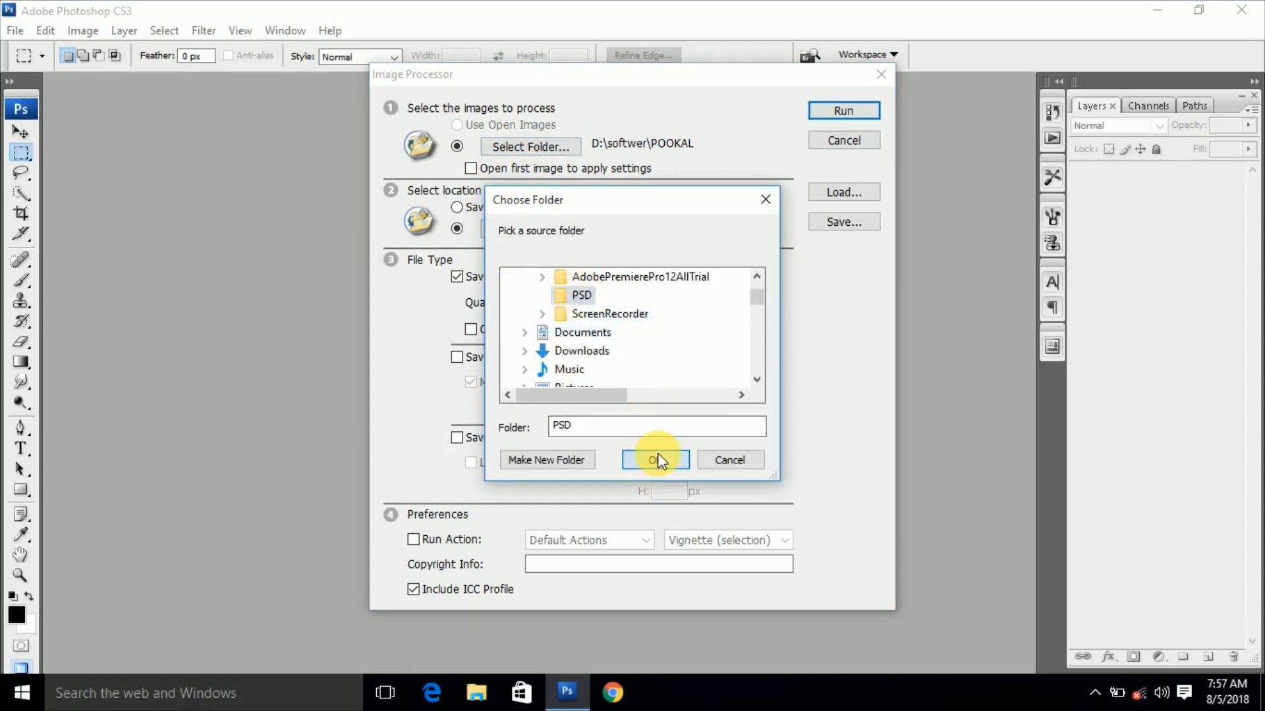
{"action": "left_click", "coordinate": [654, 460]}
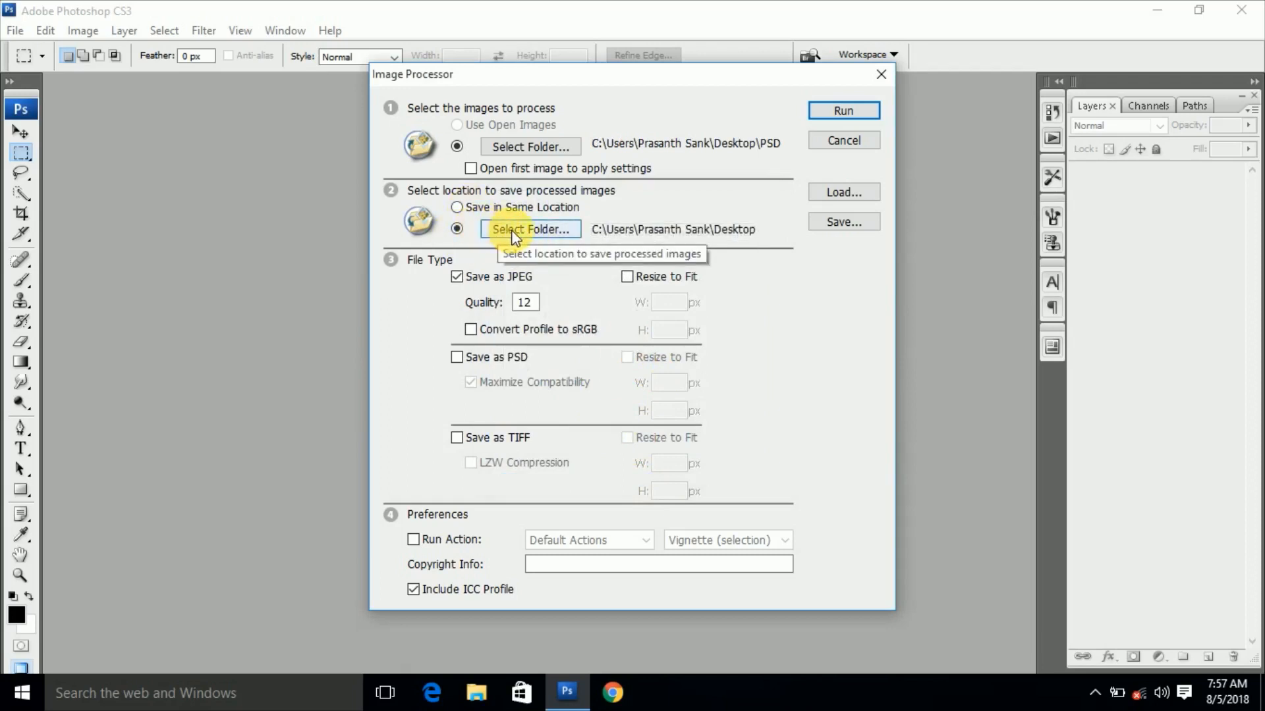
{"action": "mouse_move", "coordinate": [423, 213]}
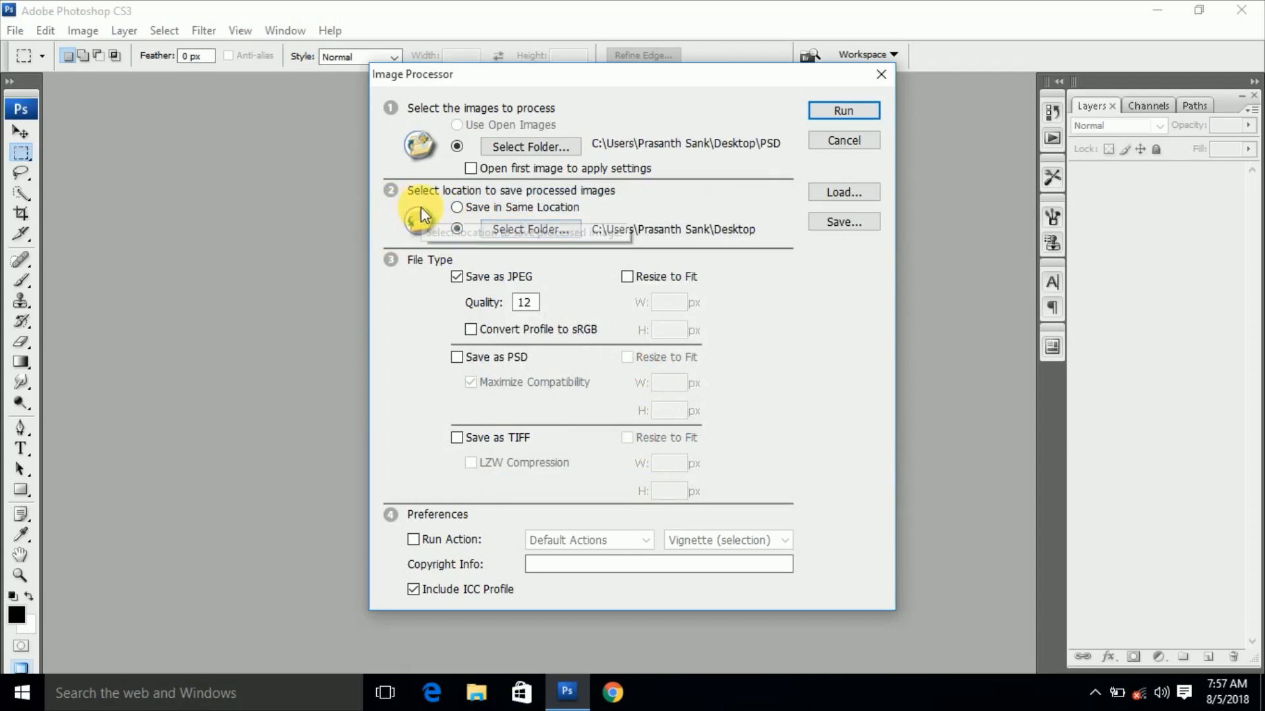
{"action": "mouse_move", "coordinate": [593, 202]}
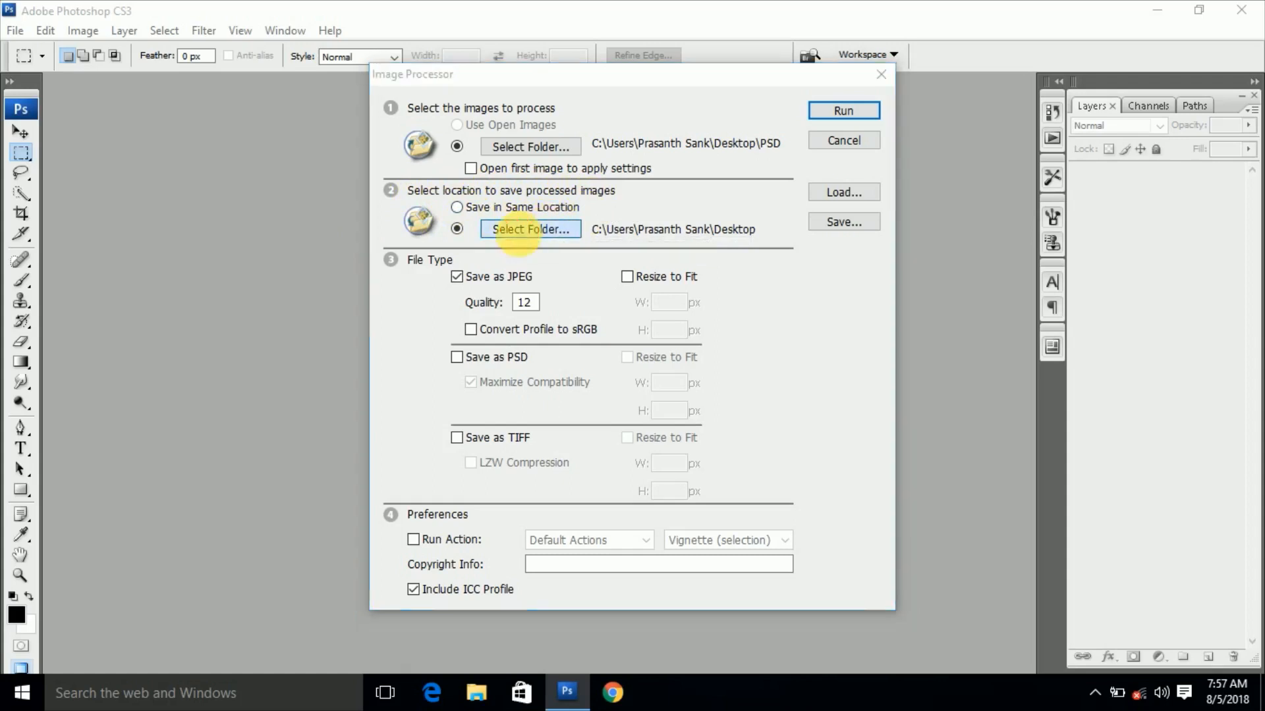
{"action": "left_click", "coordinate": [529, 229]}
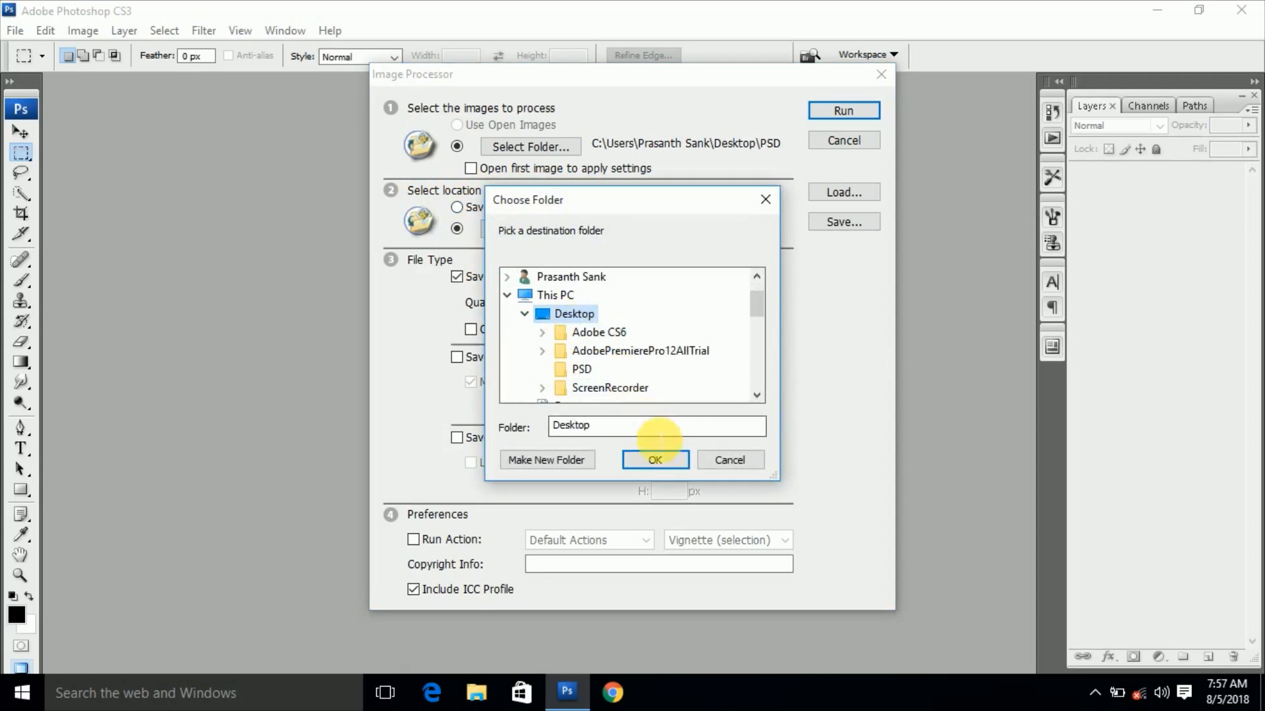
{"action": "left_click", "coordinate": [654, 460]}
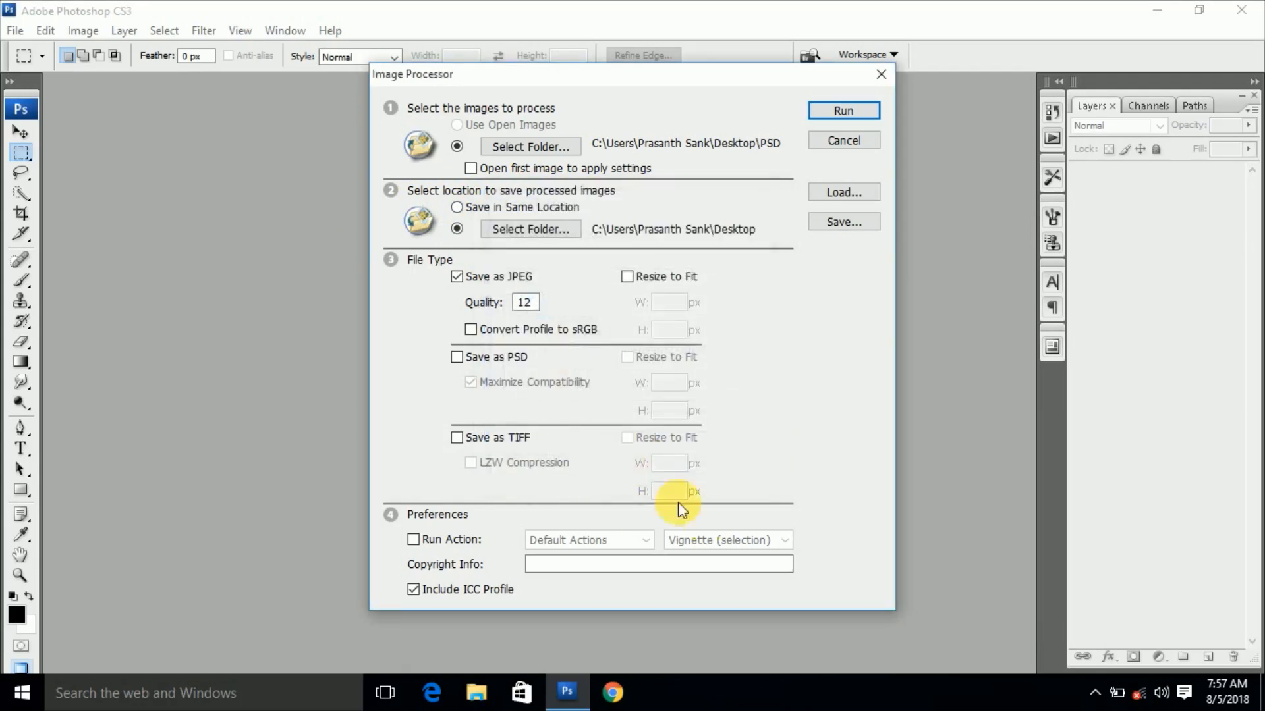
{"action": "mouse_move", "coordinate": [548, 315]}
{"action": "type", "text": "5"}
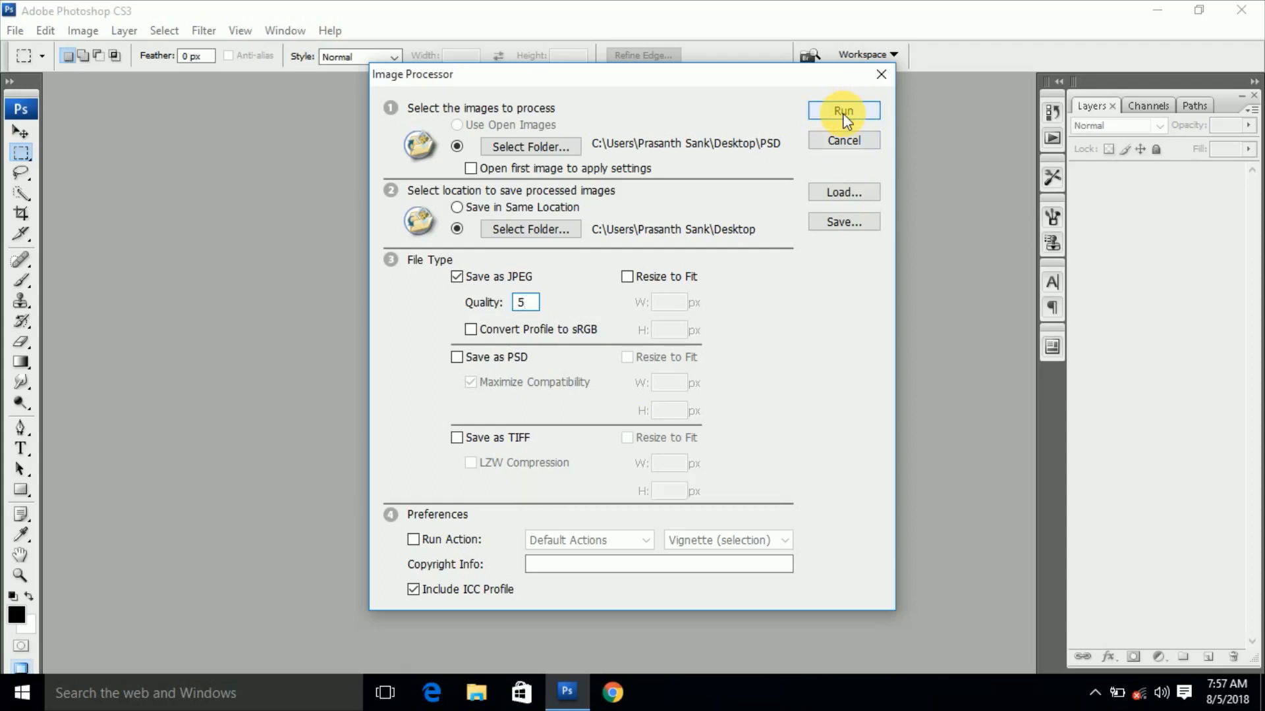
Step: Run Image Processor to convert the PSD folder to JPEGs at quality 5
{"action": "left_click", "coordinate": [842, 110]}
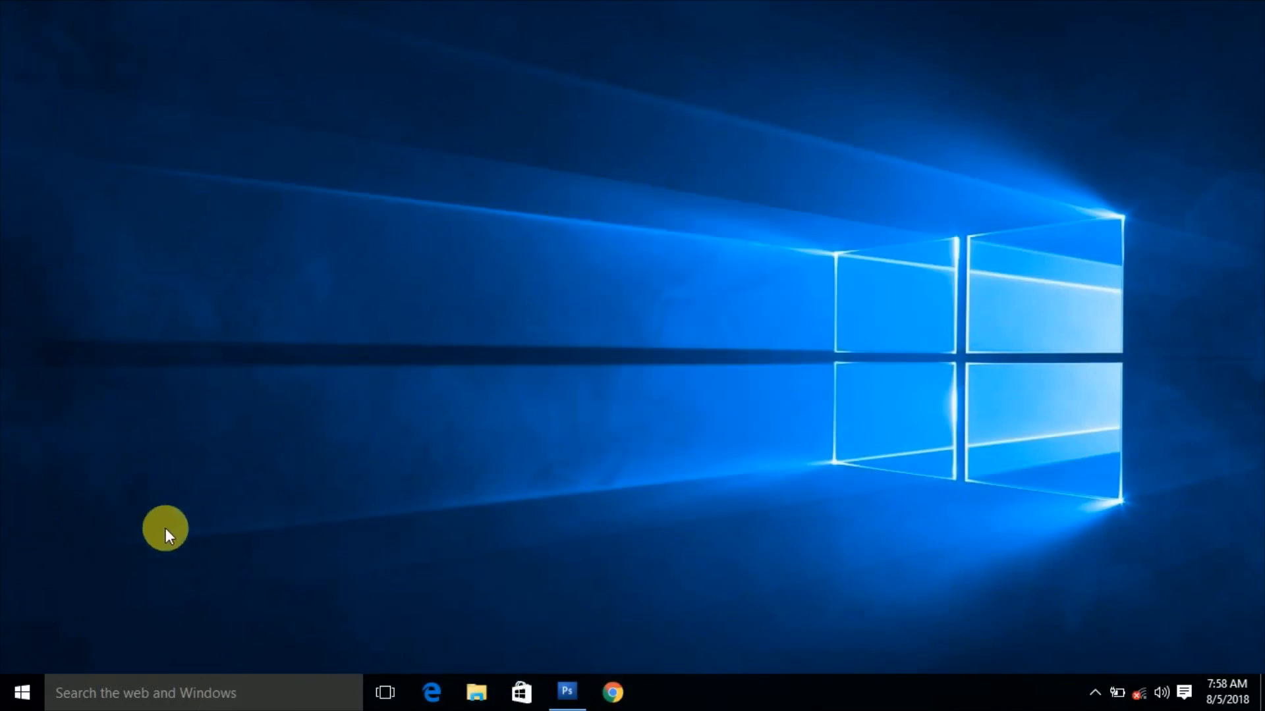
{"action": "mouse_move", "coordinate": [103, 516]}
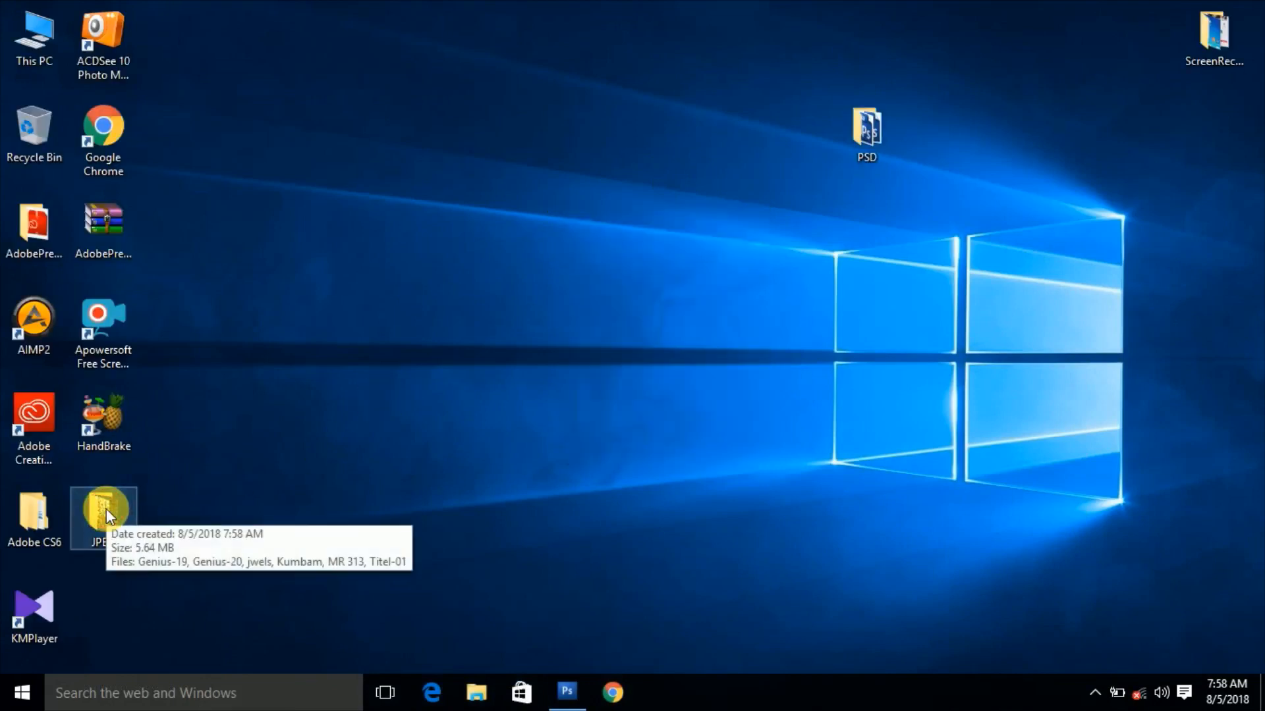
Step: Open the Desktop JPEG folder and select all six converted images, then all six PSD files
{"action": "double_click", "coordinate": [102, 508]}
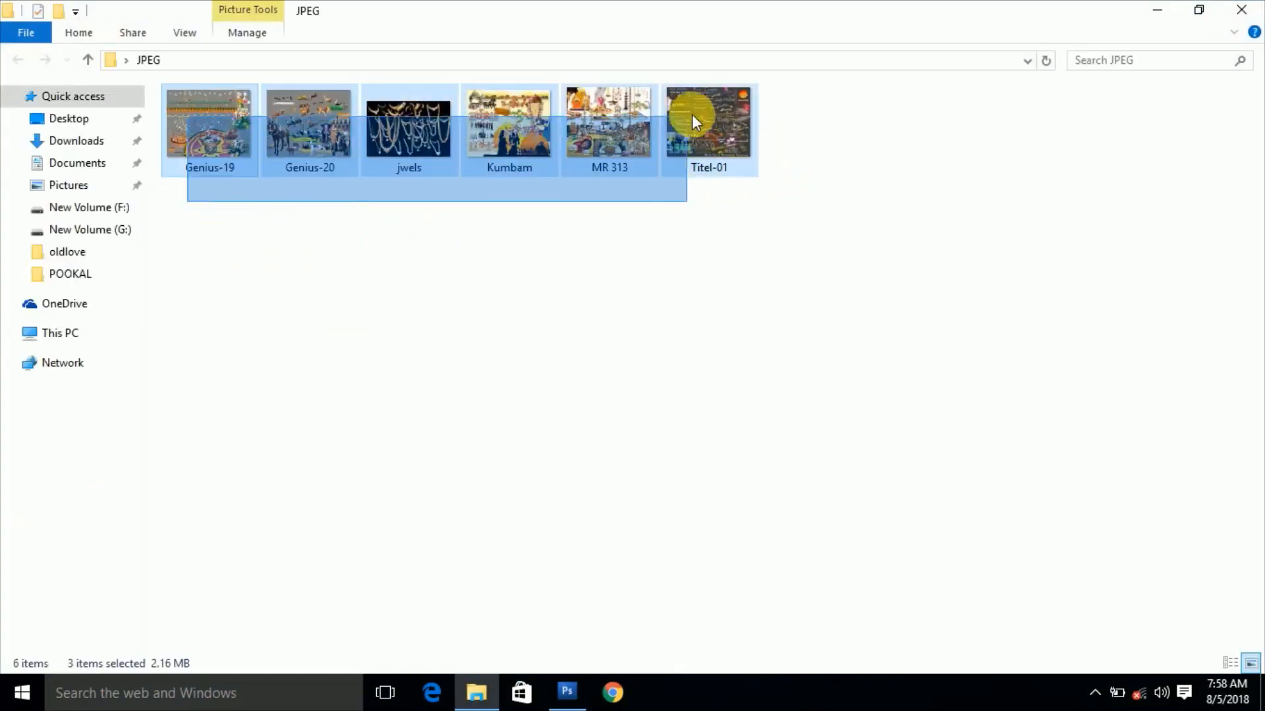
{"action": "left_click", "coordinate": [256, 276]}
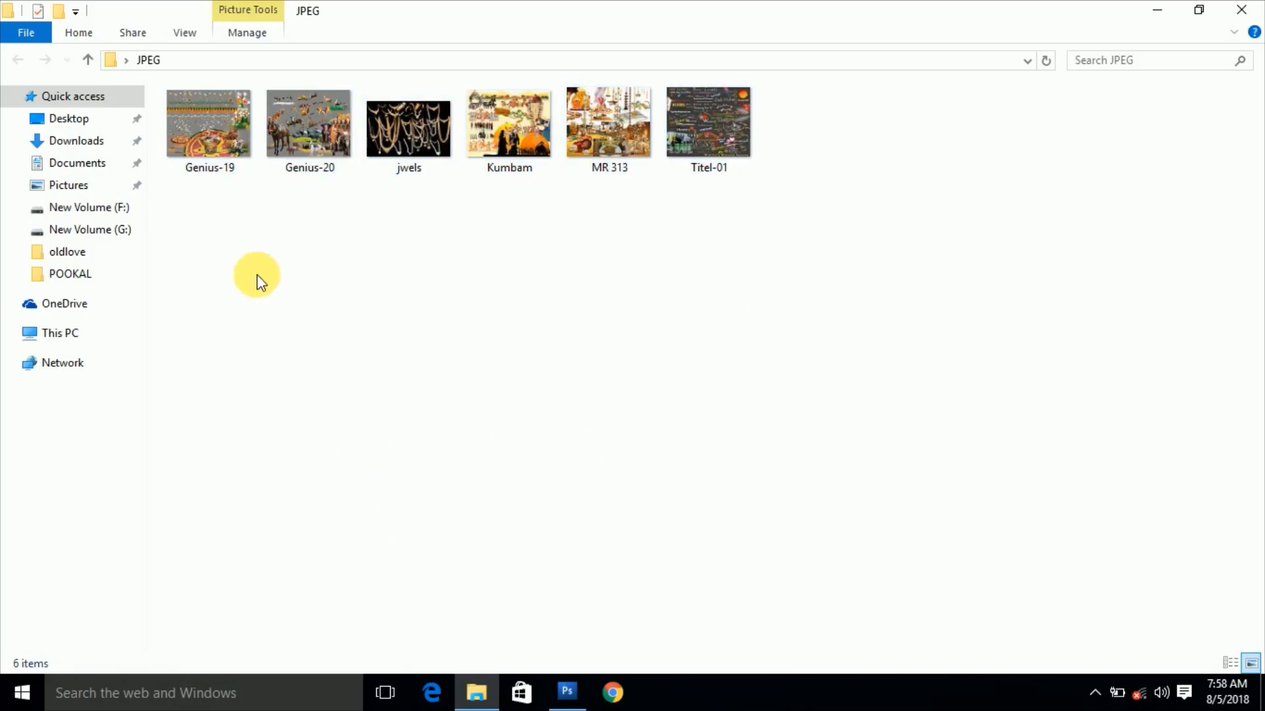
{"action": "key", "text": "ctrl+a"}
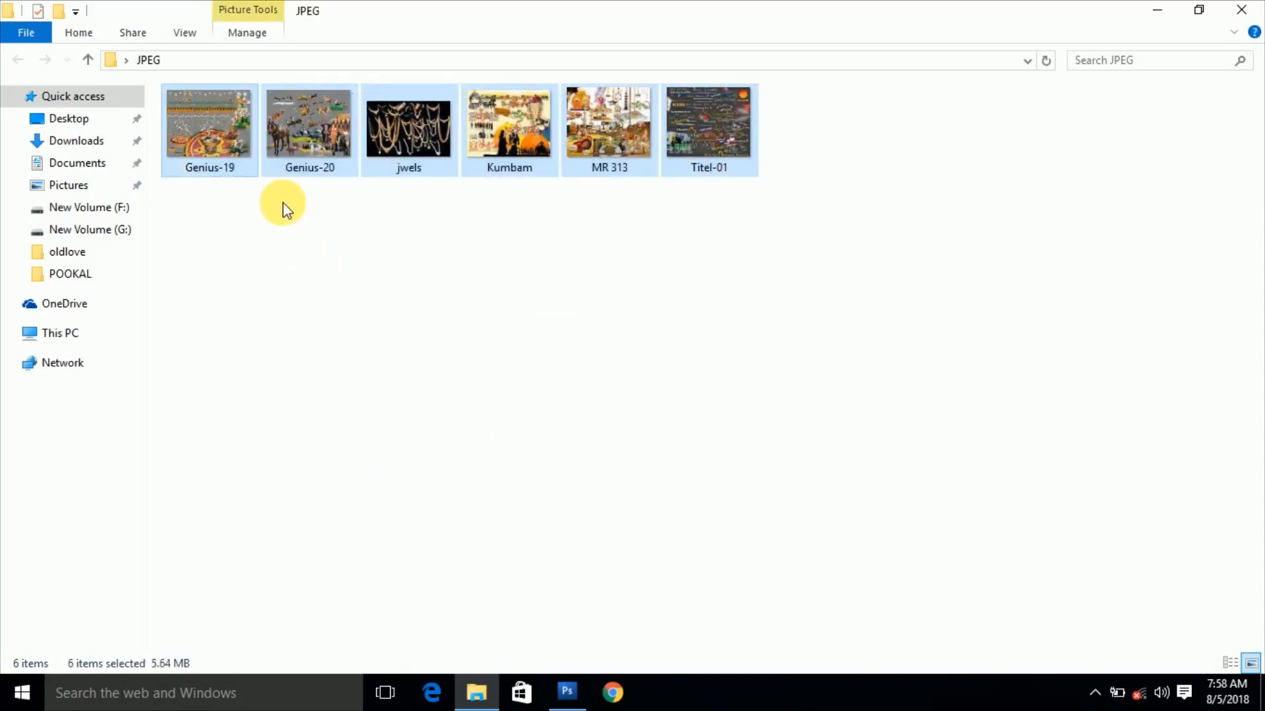
{"action": "mouse_move", "coordinate": [1157, 9]}
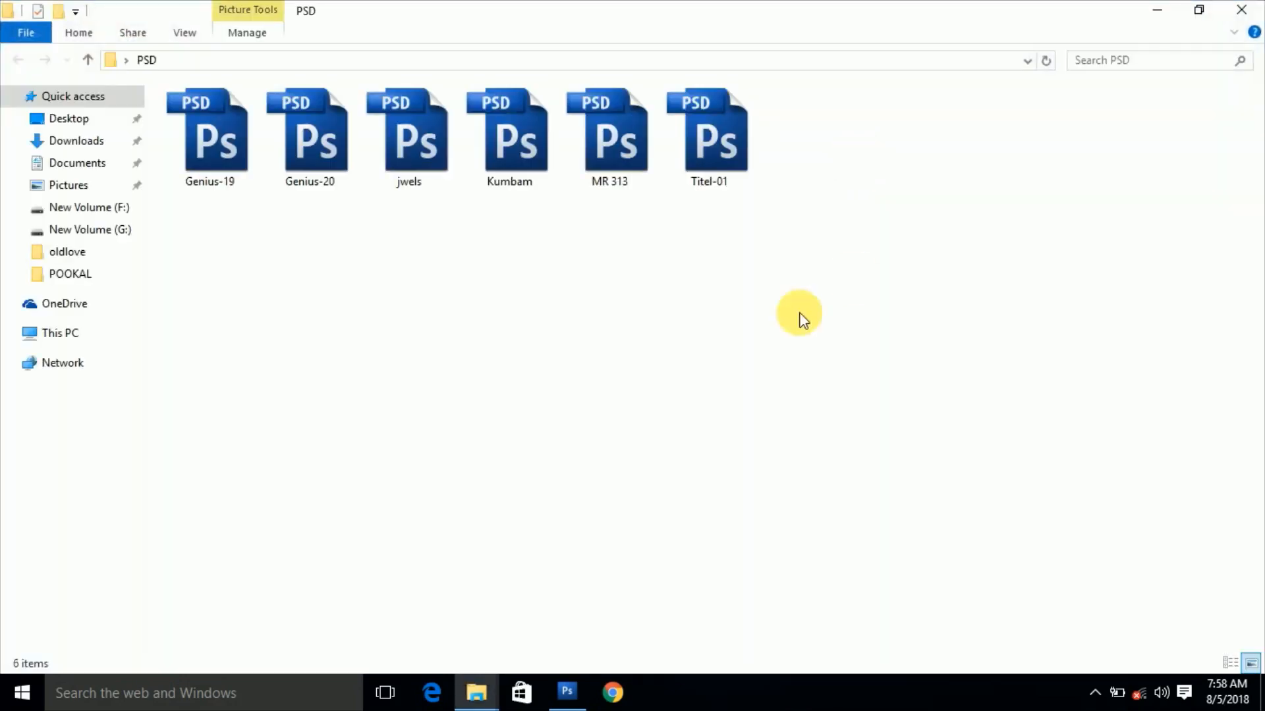
{"action": "key", "text": "ctrl+a"}
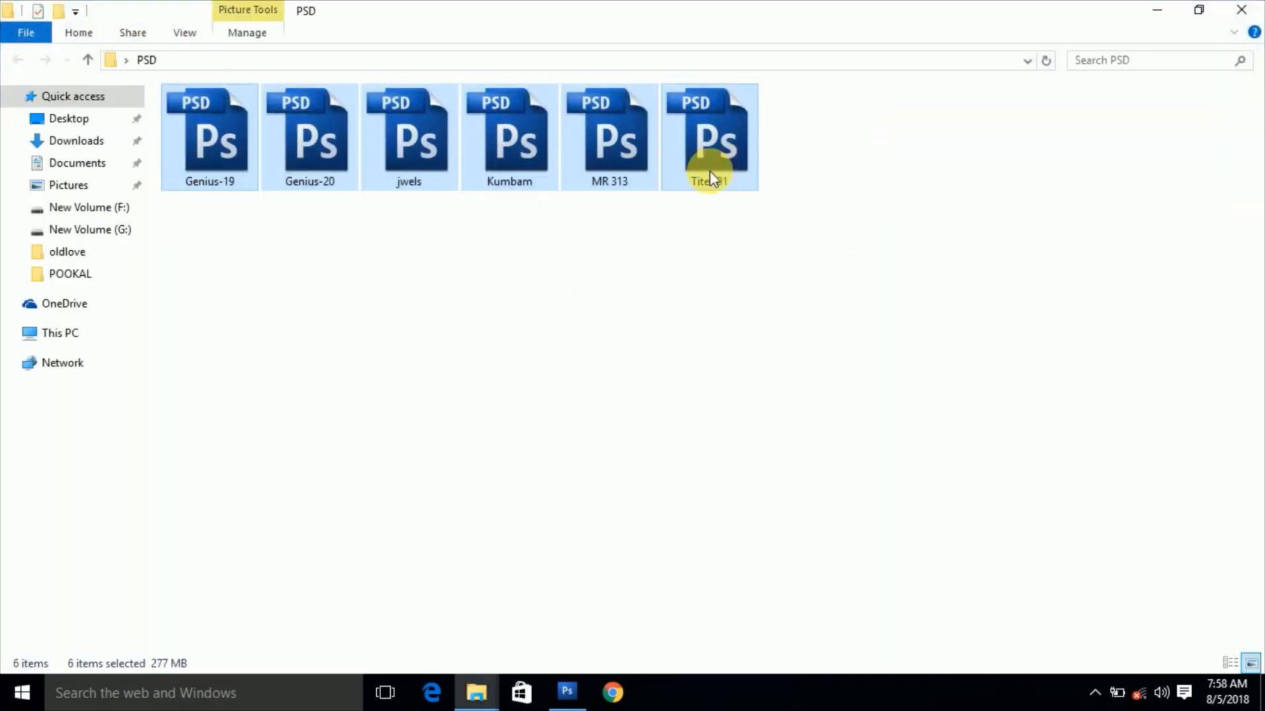
{"action": "mouse_move", "coordinate": [699, 200]}
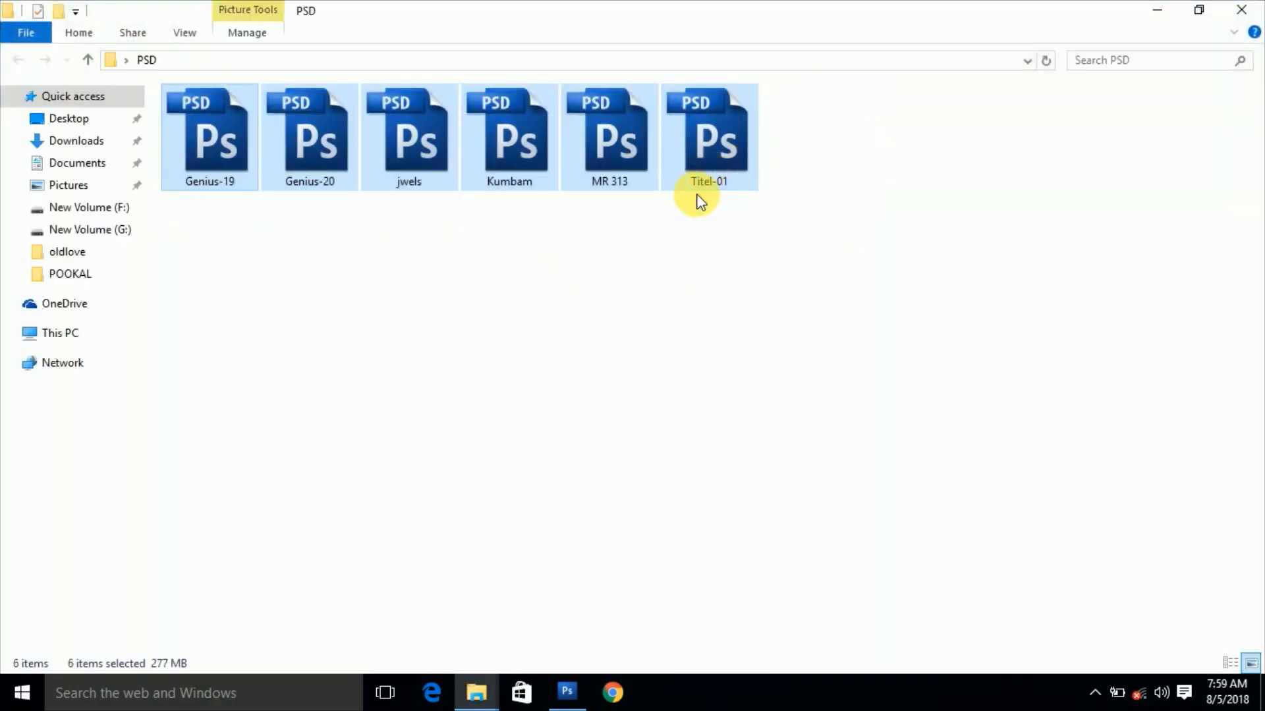